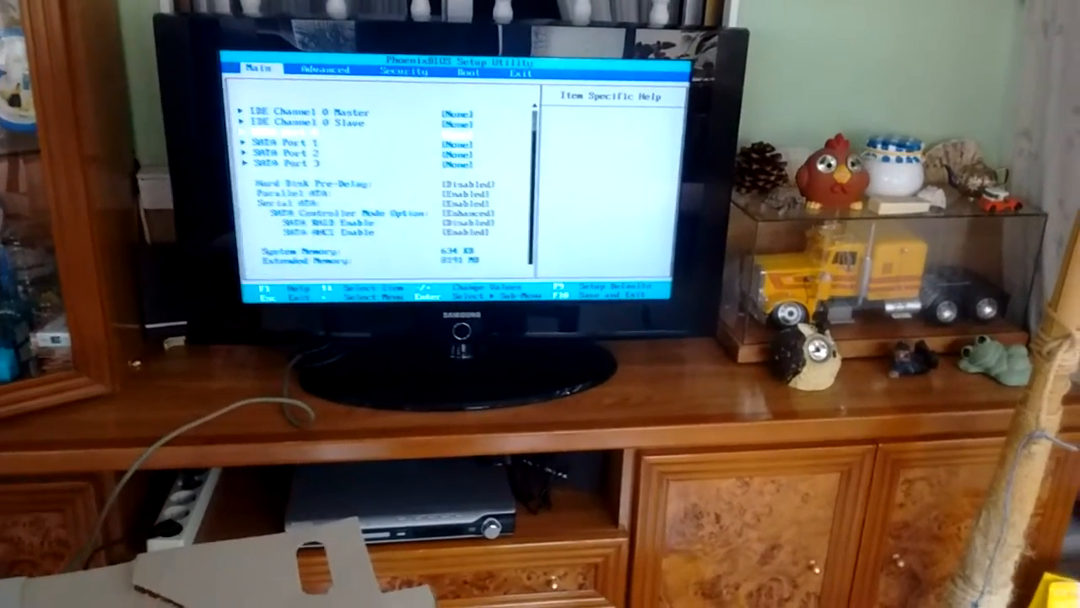
Keep SATA Controller Mode on Enhanced and move to the Advanced settings page.
key("enter")
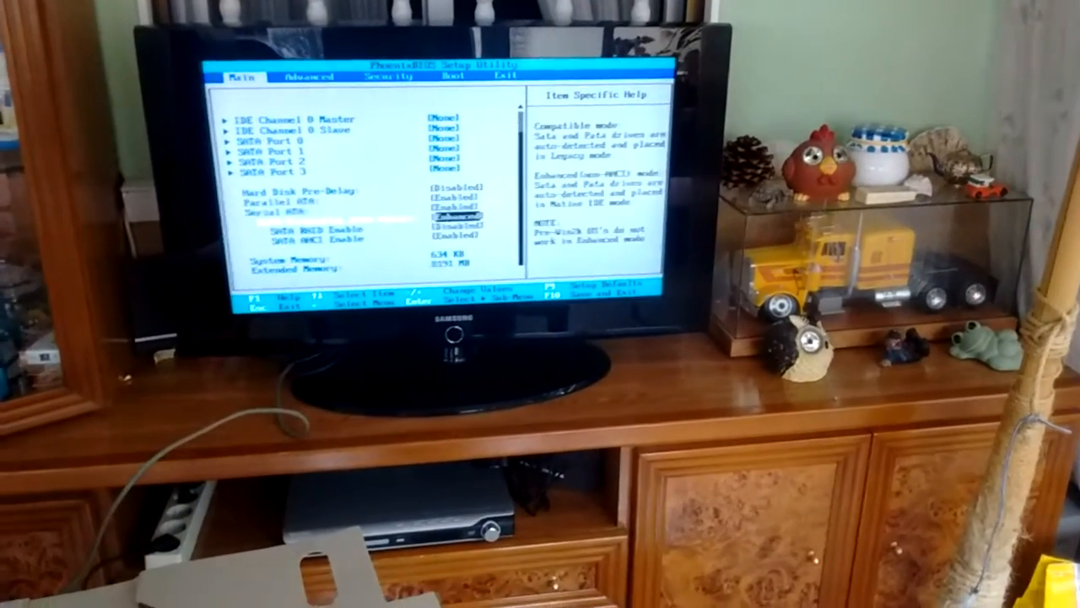
key("Right")
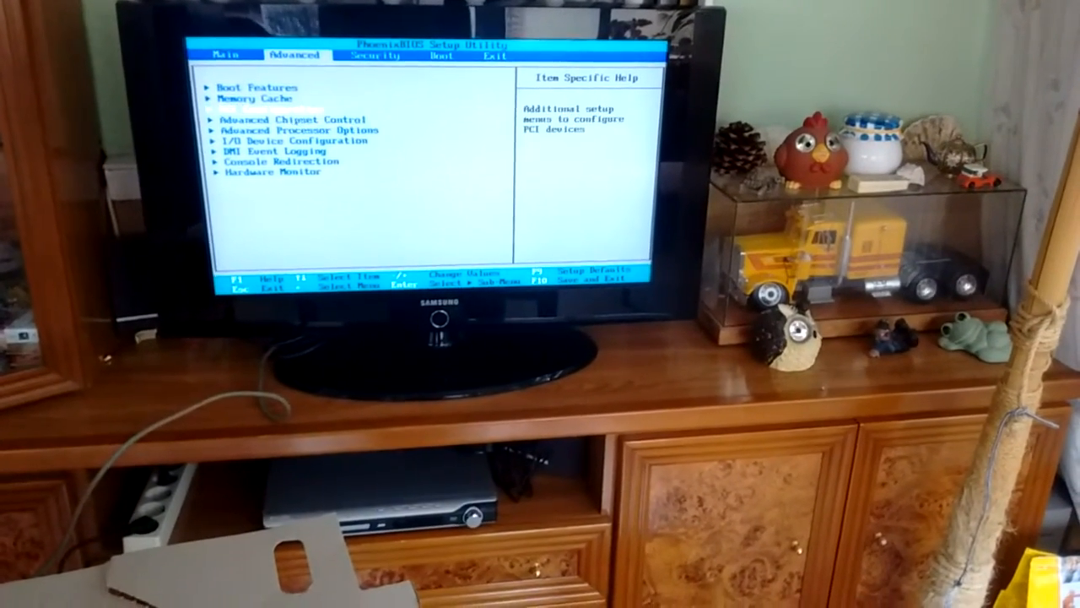
Reach the Boot page showing the priority order with the Samsung and OCZ drives.
key("right")
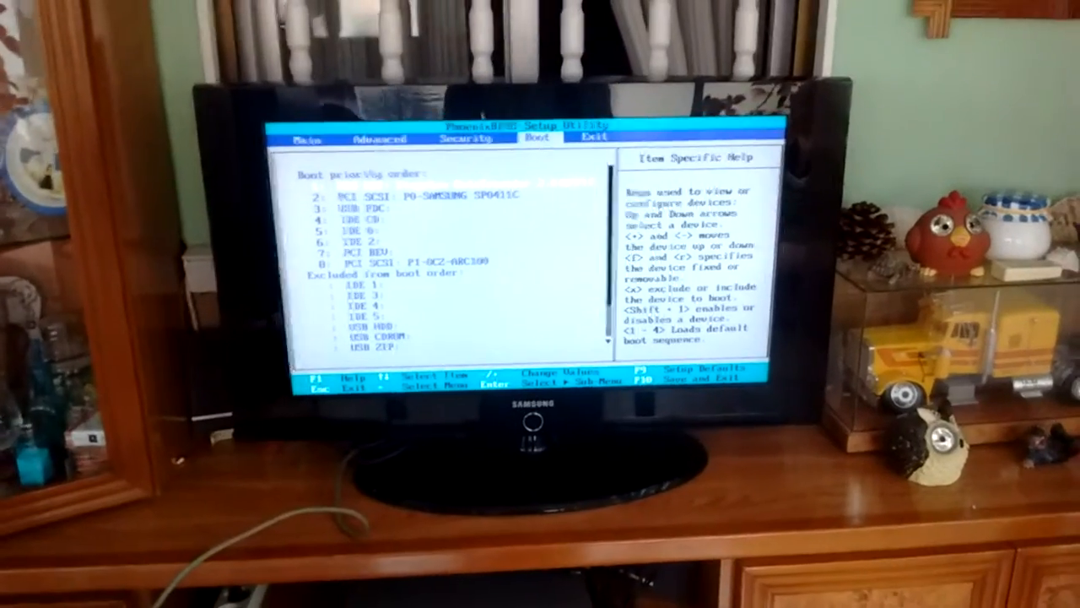
key("Right")
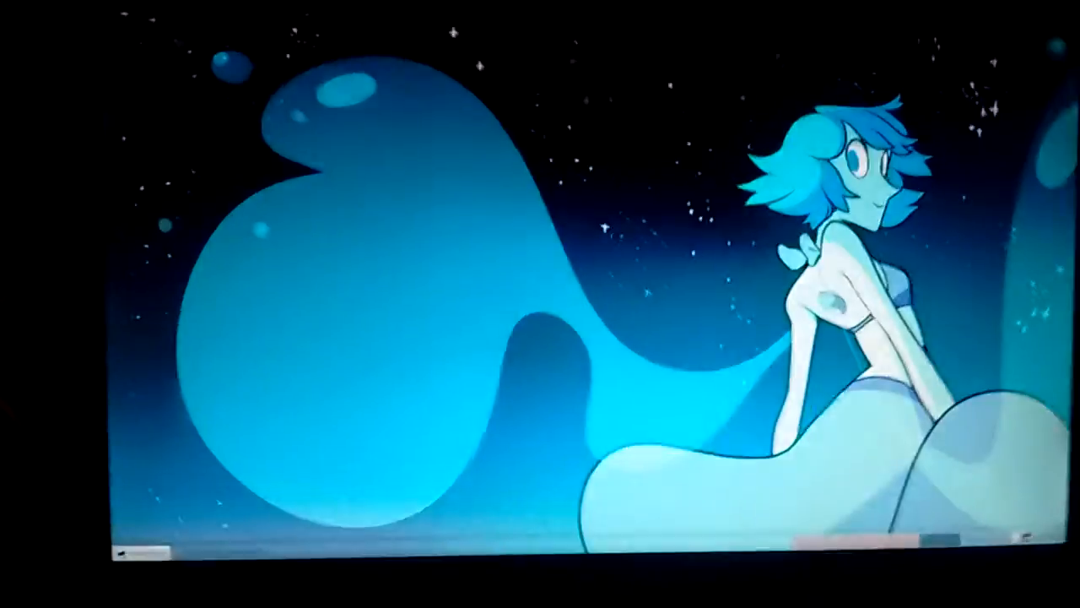
Show the Applications menu with its Multimedia category ready to launch a program.
left_click(152, 531)
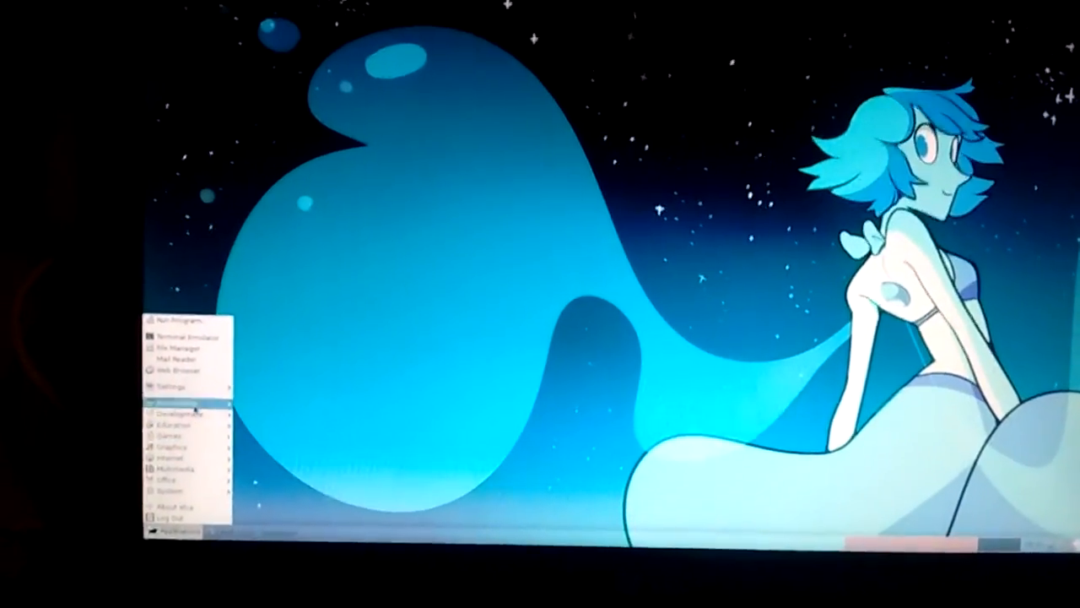
mouse_move(200, 405)
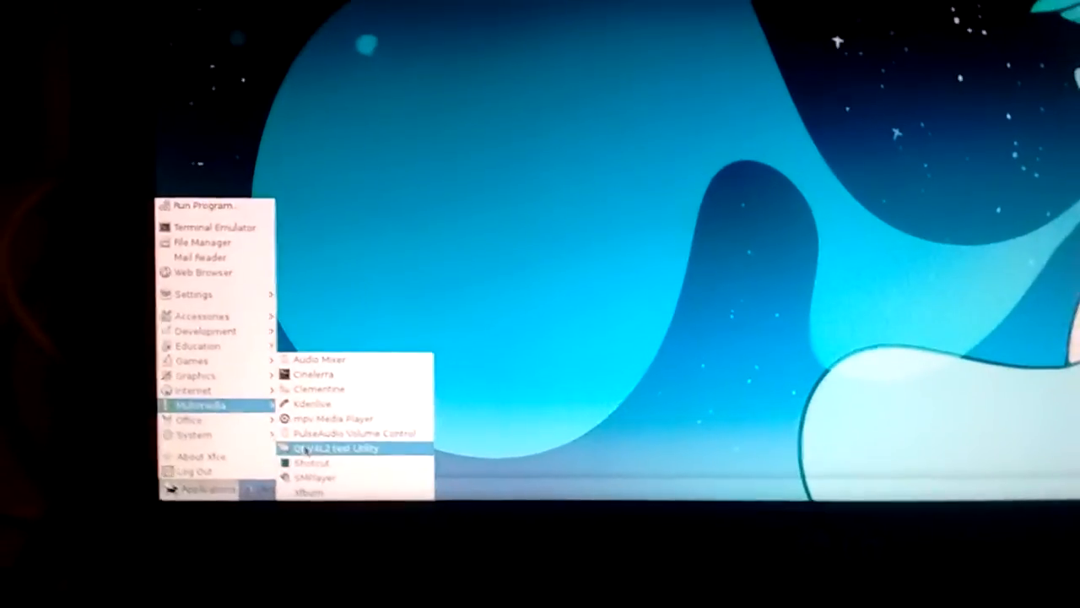